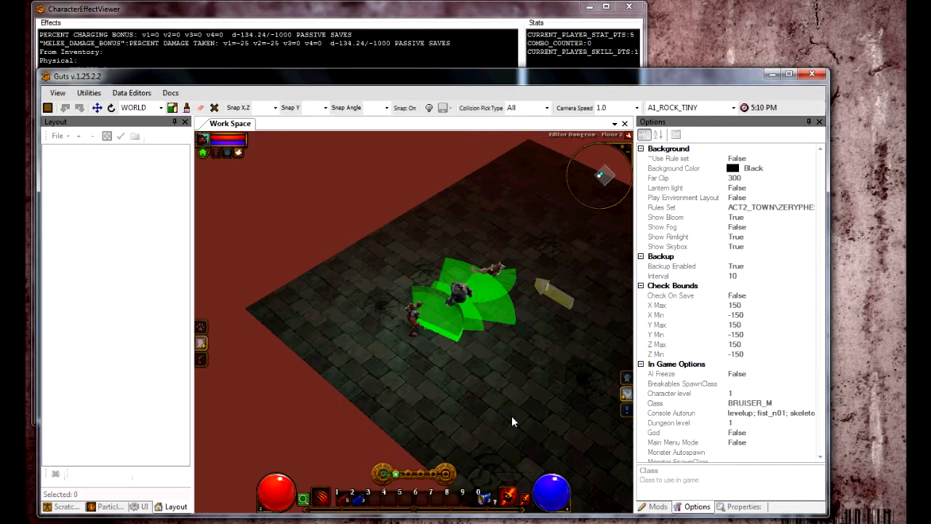
{"action": "mouse_move", "coordinate": [513, 499]}
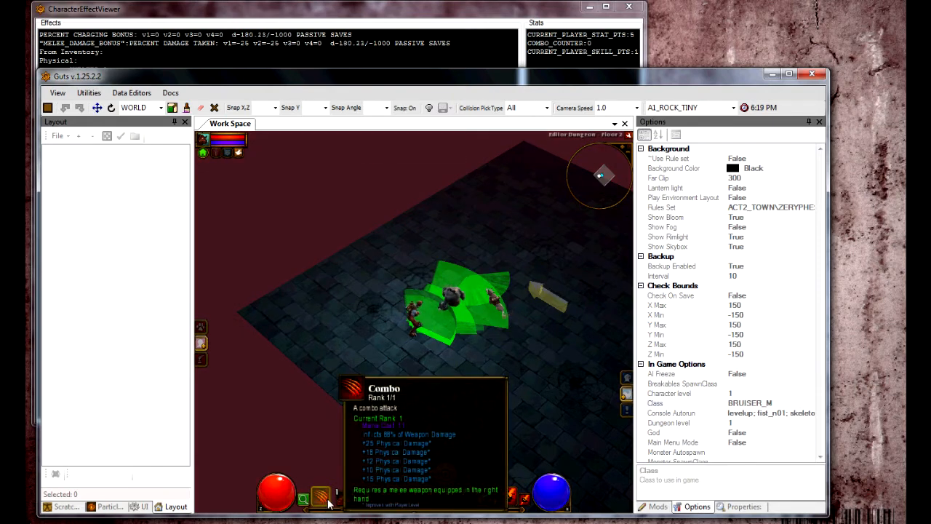
Attack the Punchbag dummy with the rank-one Combo skill after reading its hotbar tooltip
{"action": "left_click", "coordinate": [320, 497]}
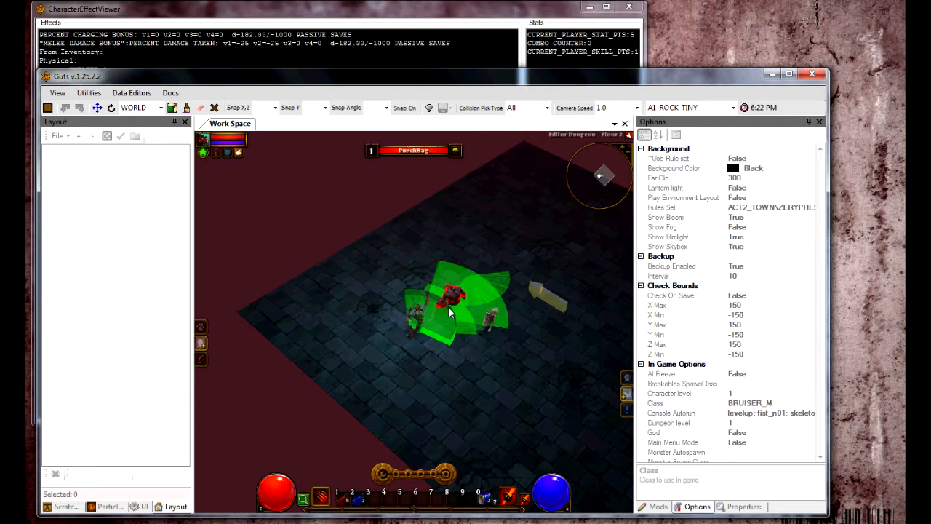